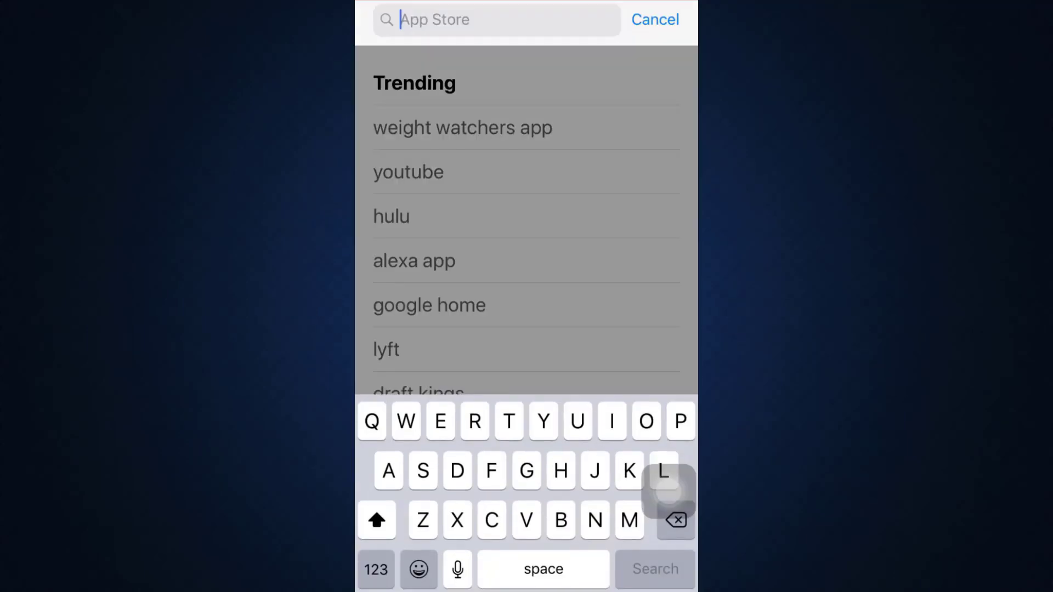
Search 'Goat' and land on the GOAT – Sneakers & Apparel page, ready to get.
text(Goat)
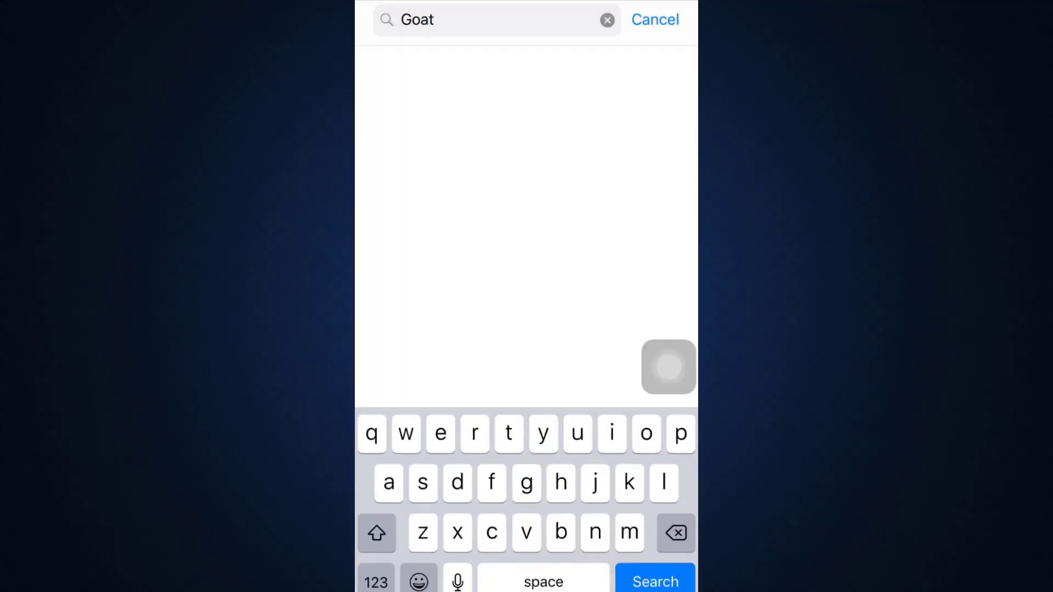
click(654, 581)
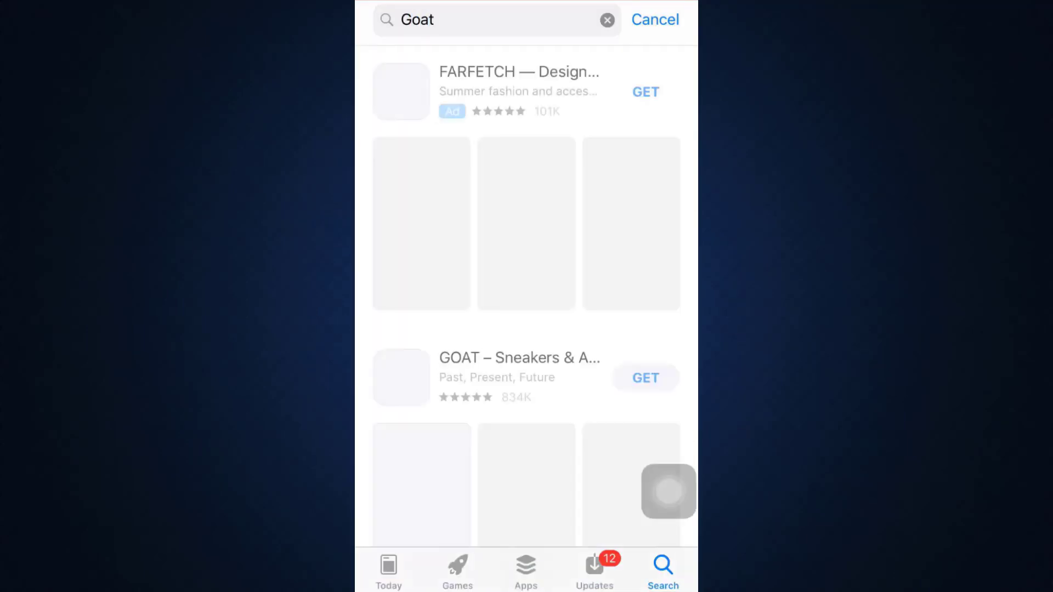
click(519, 357)
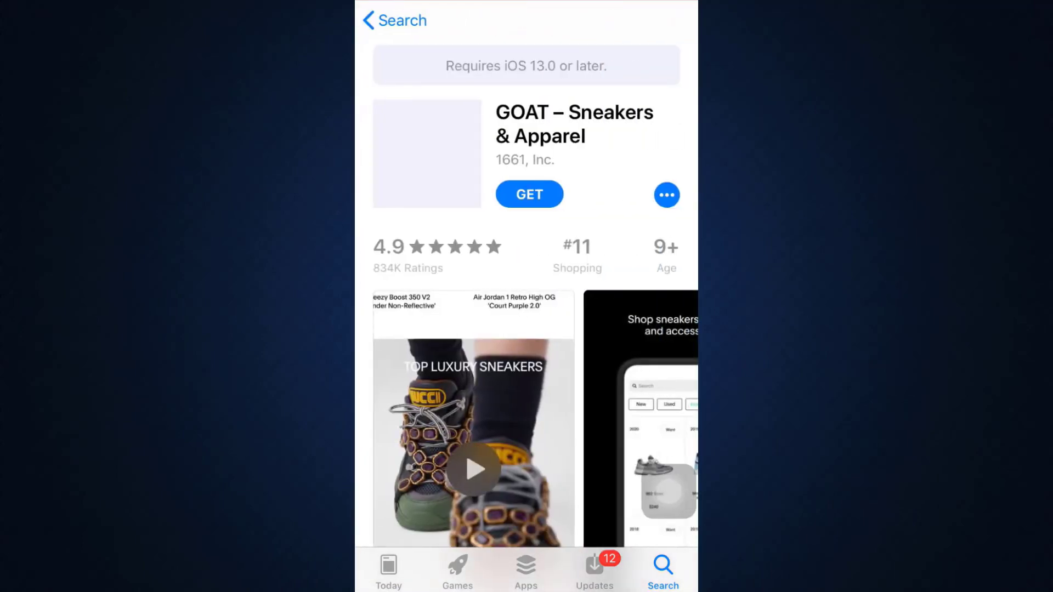
scroll(down, 3)
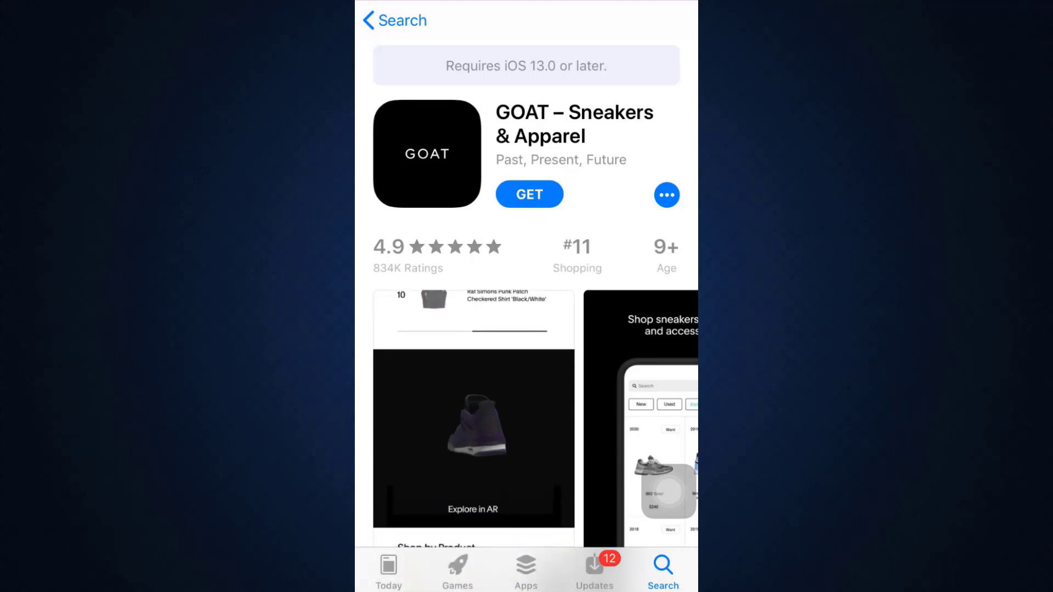
scroll(down, 3)
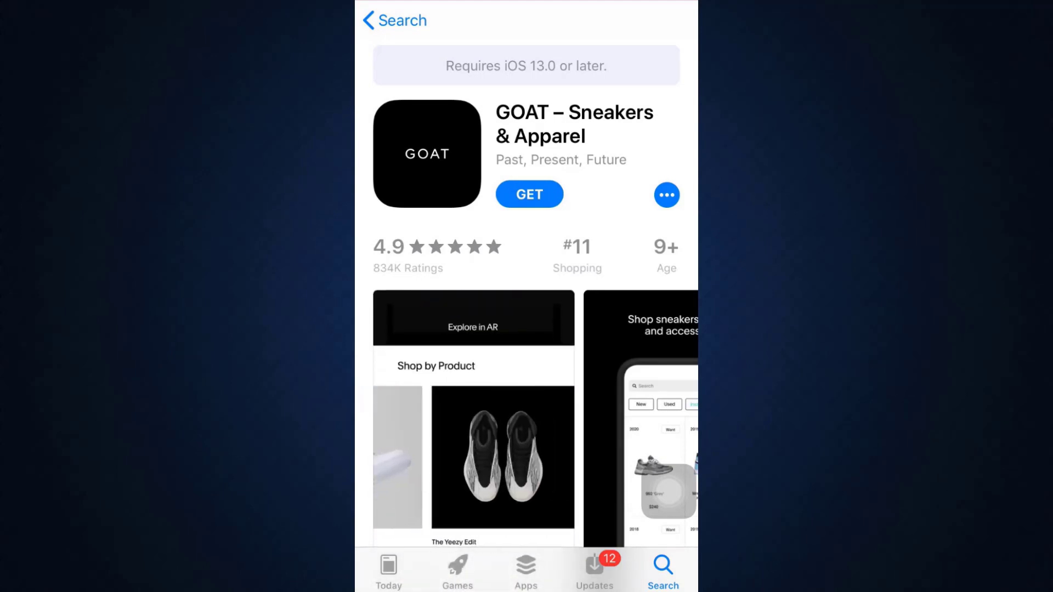